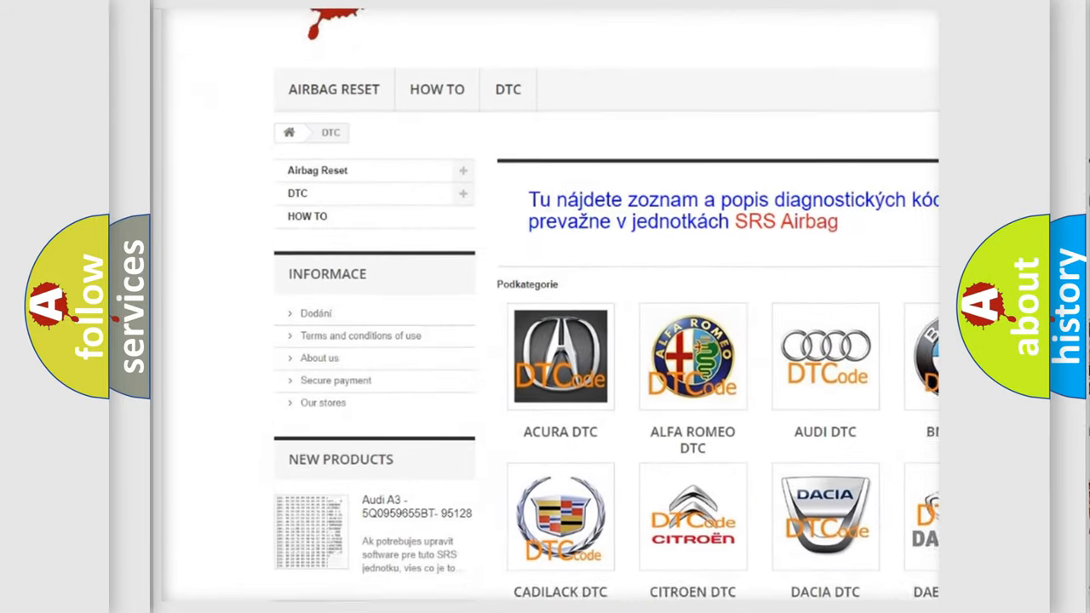
Step: Scroll down the DTC page past the brand logos to the list of code numbers
{"action": "scroll", "scroll_direction": "down", "scroll_amount": 3}
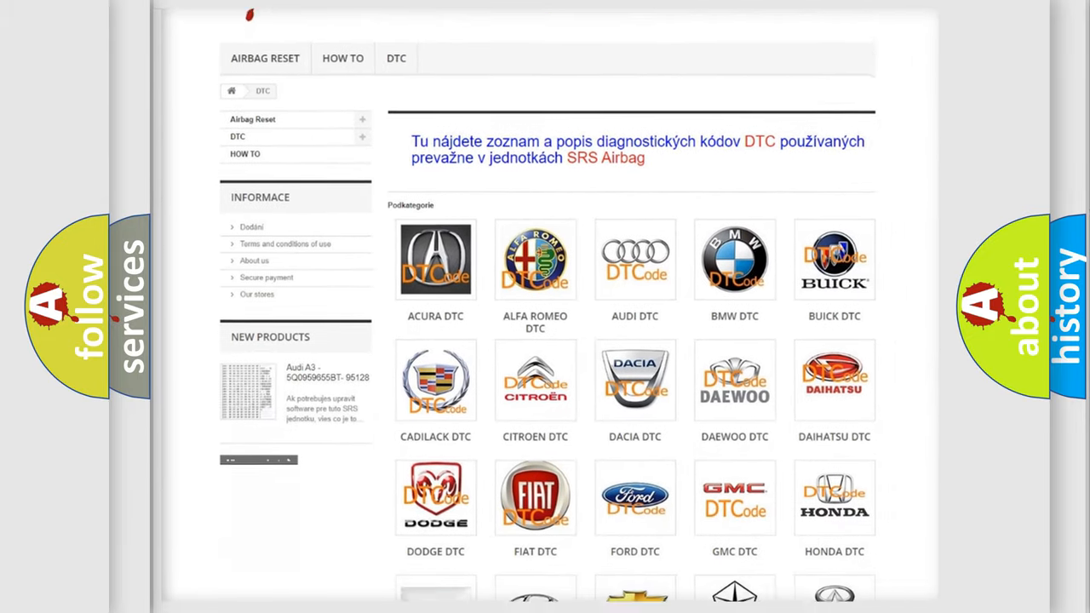
{"action": "scroll", "scroll_direction": "down", "scroll_amount": 3}
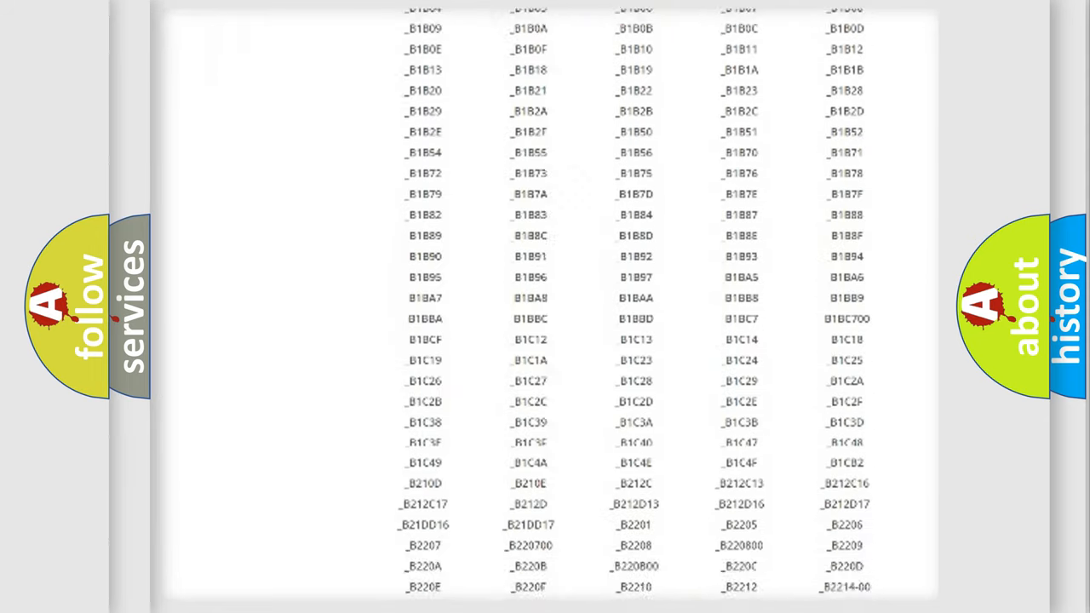
{"action": "scroll", "scroll_direction": "down", "scroll_amount": 3}
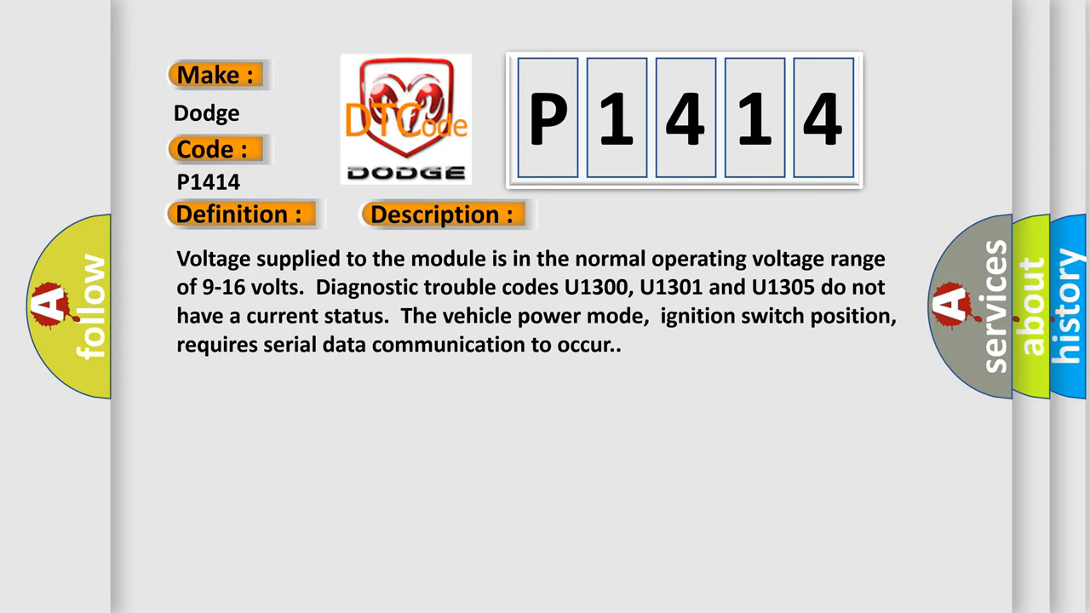
Step: Advance the P1414 slide to reveal the Cause text about the undetected identification message
{"action": "left_click", "coordinate": [626, 215]}
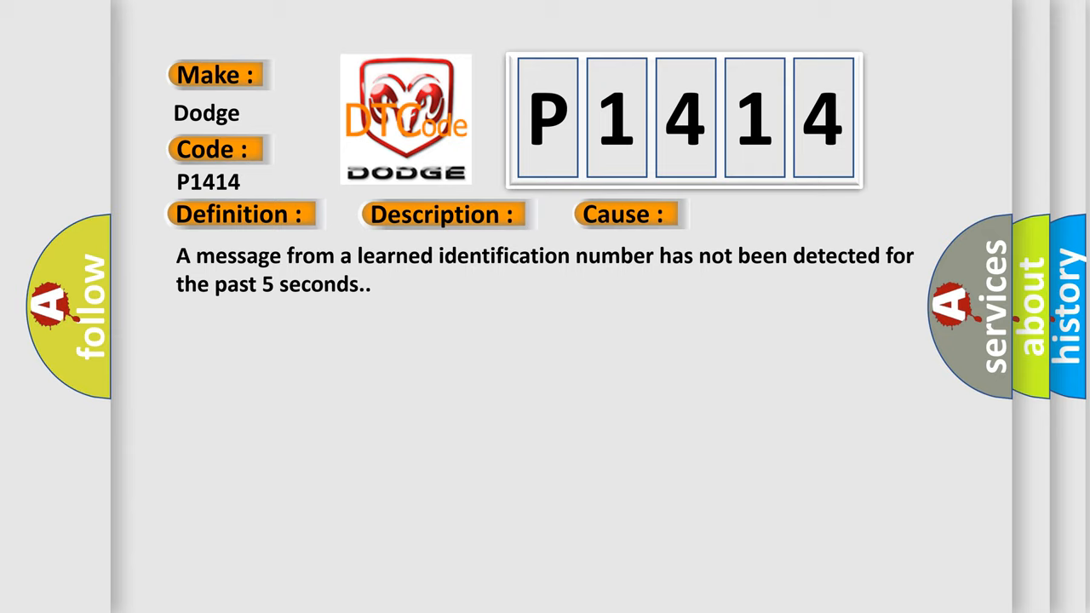